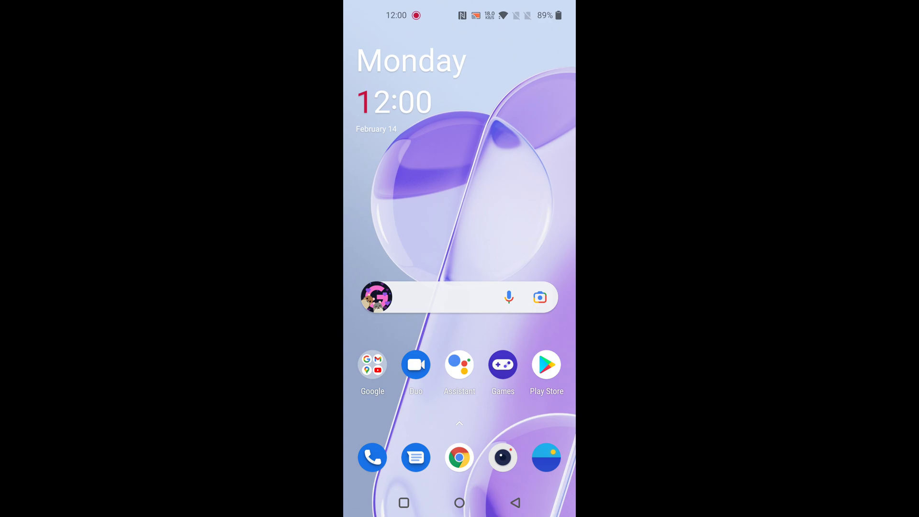
Step: Launch Messages from the home-screen dock to its empty conversation list
click(416, 456)
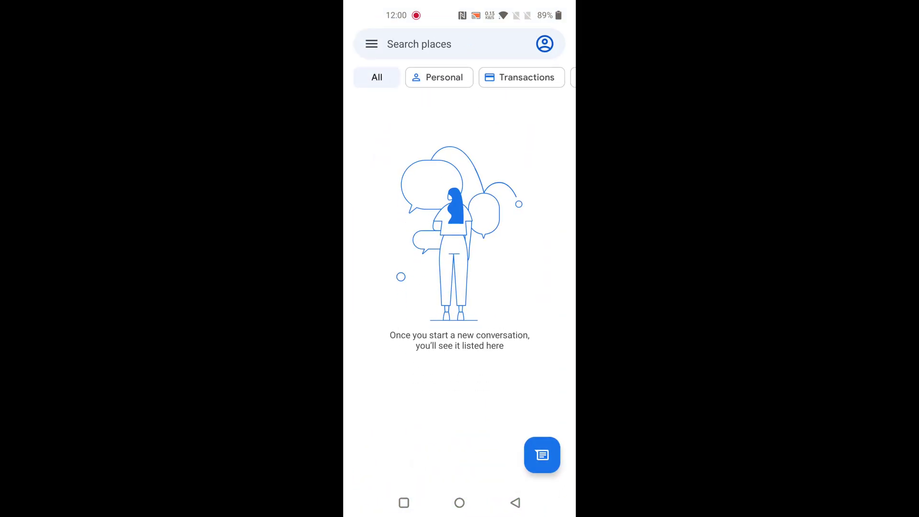
Step: Reach the Messages notification channels via the profile menu and Messages settings
click(543, 44)
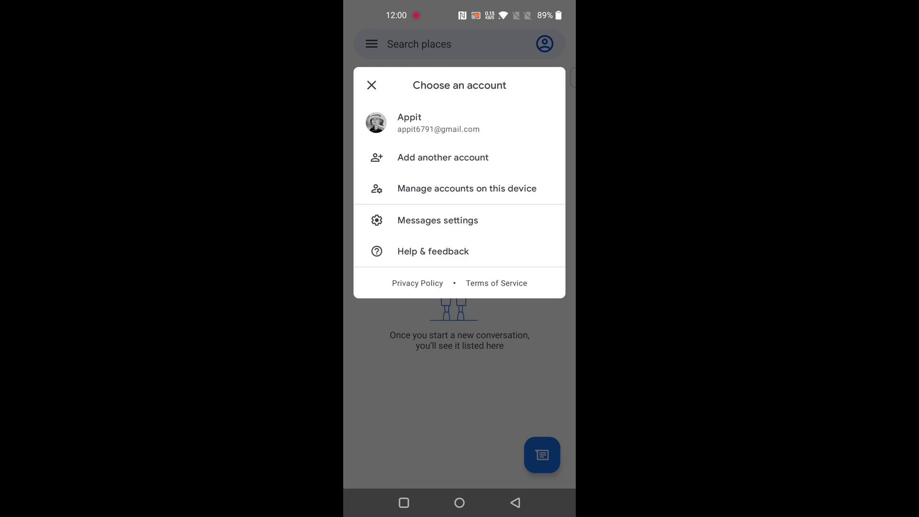
click(437, 220)
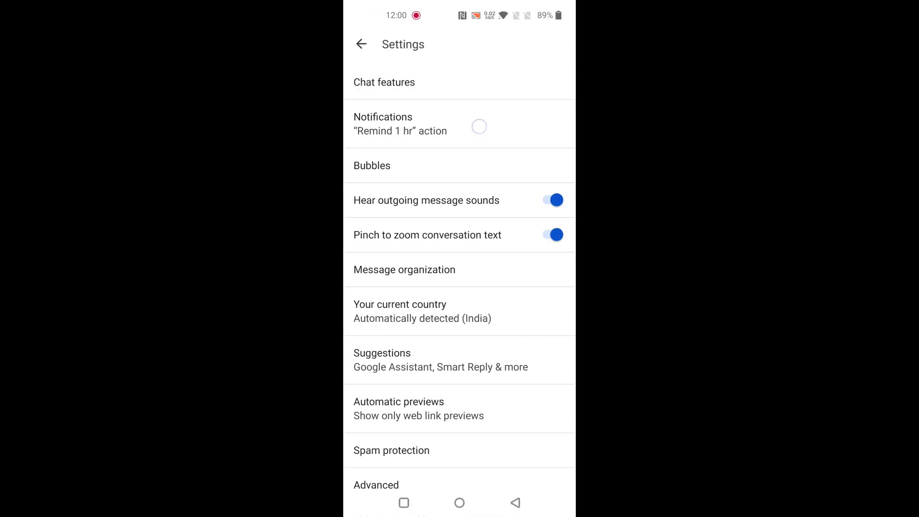
click(382, 123)
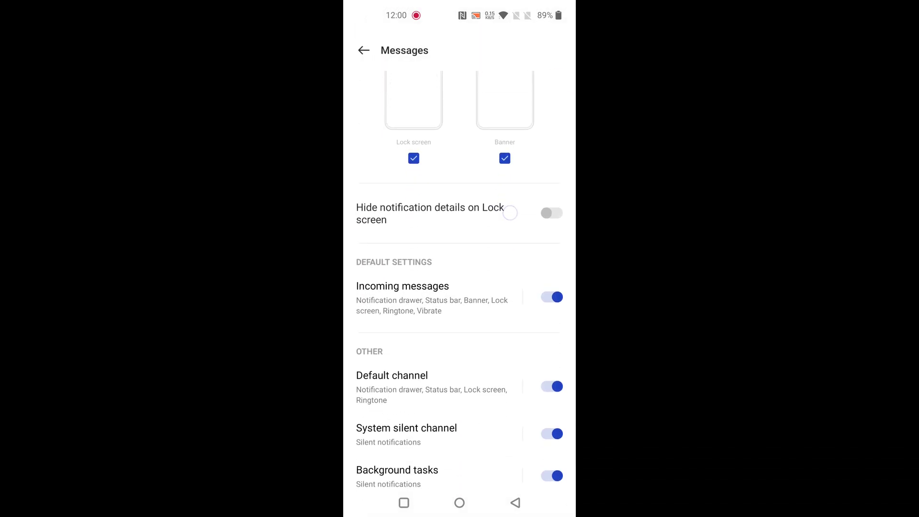
Step: Enter the Incoming messages channel and scroll down to its Ringtone setting
scroll(down, 3)
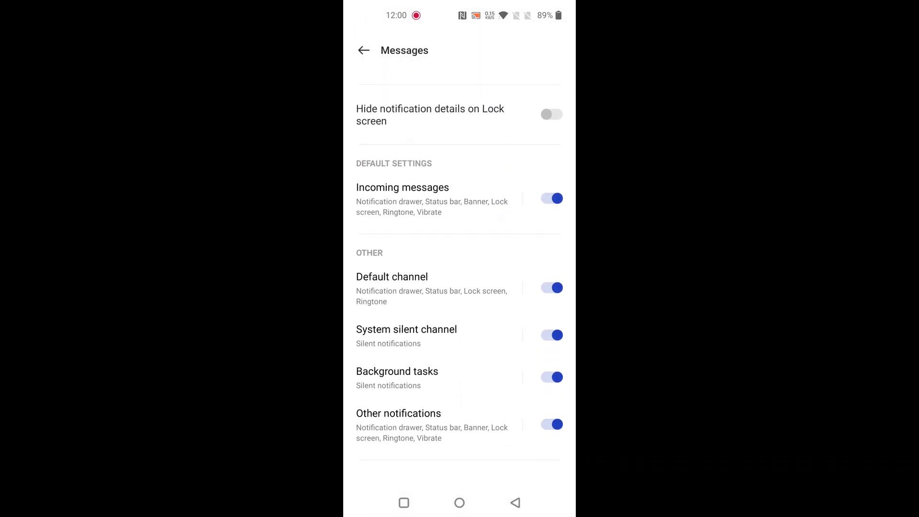
click(402, 187)
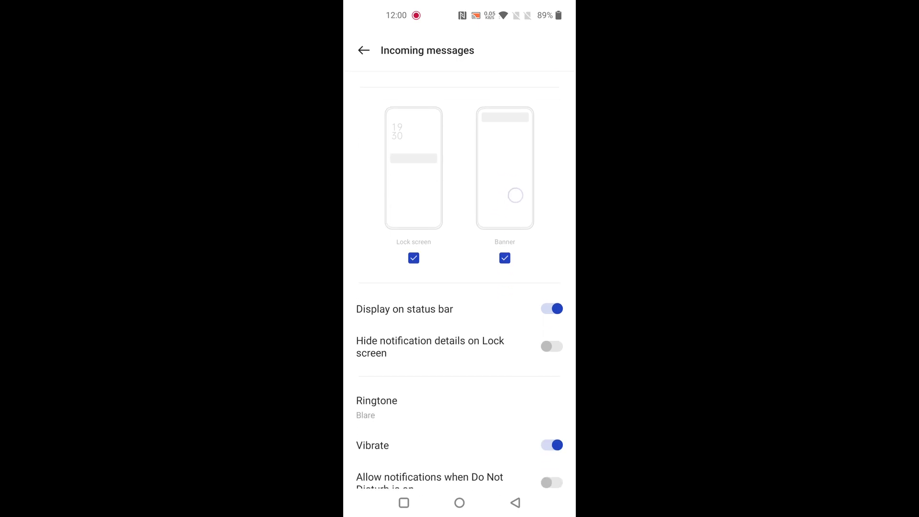
scroll(down, 3)
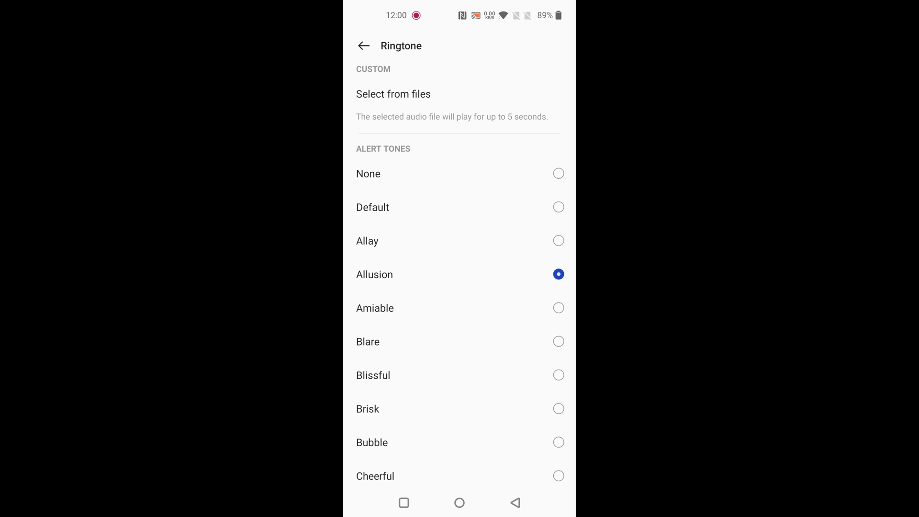
click(393, 94)
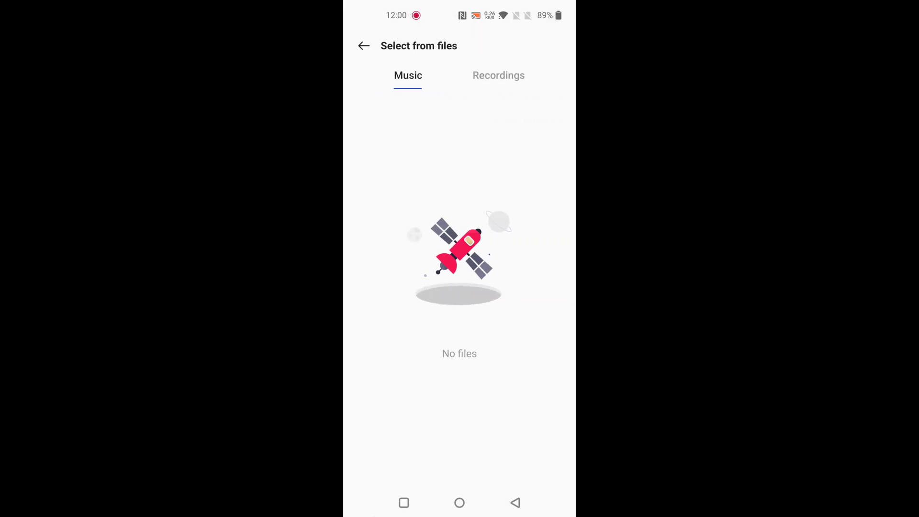
click(498, 75)
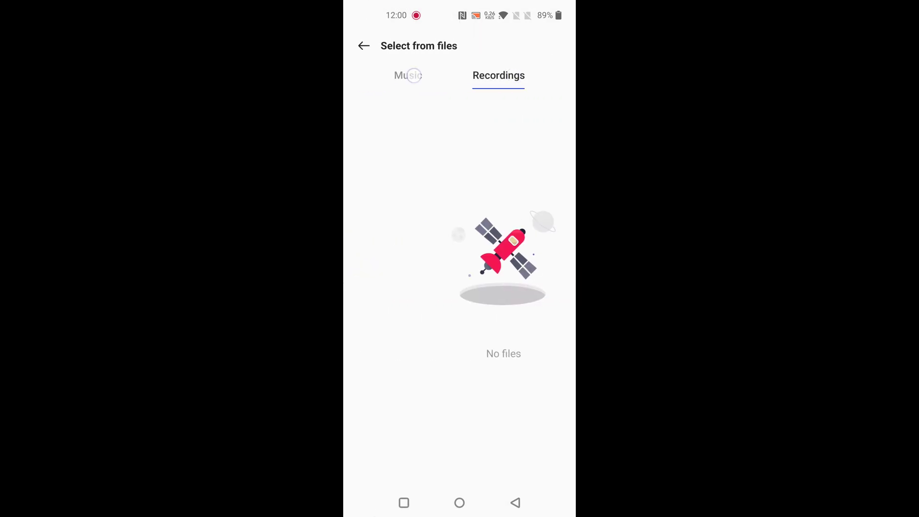
click(408, 75)
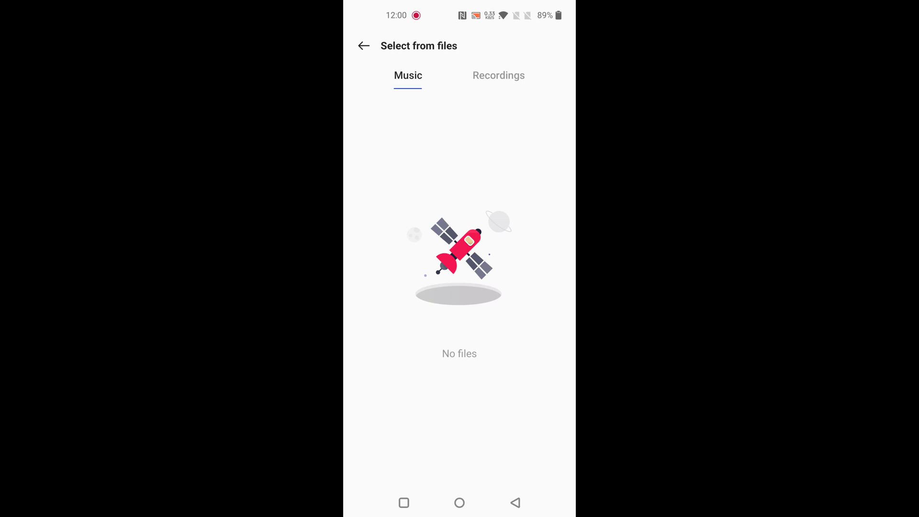
click(364, 46)
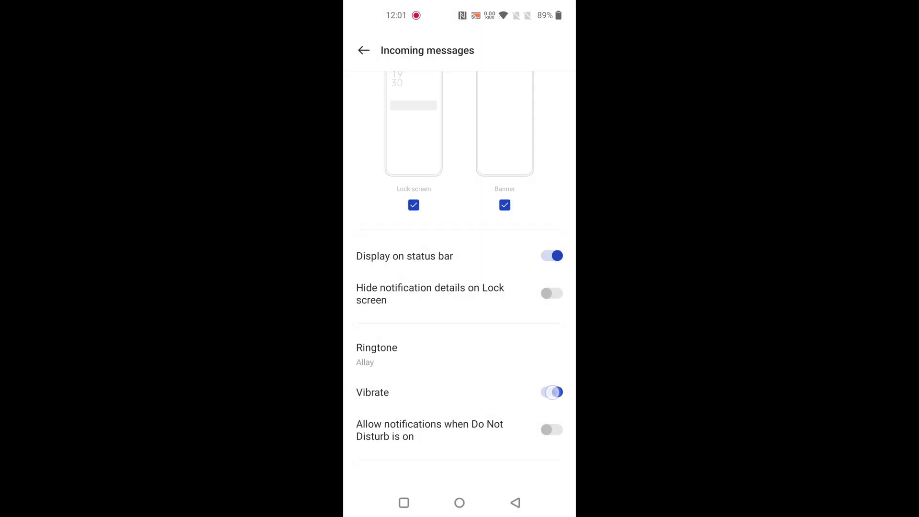
Step: Choose Allay as the incoming-message tone and return to the notification categories
click(551, 392)
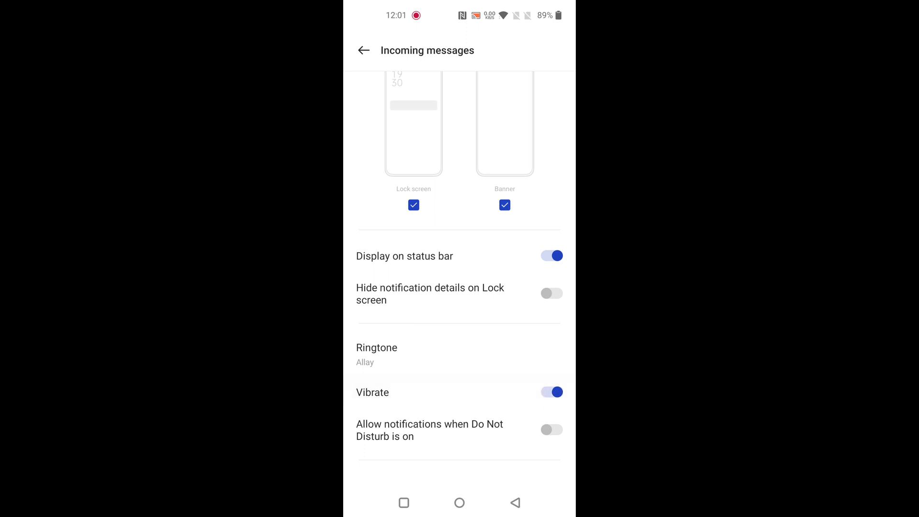
click(364, 50)
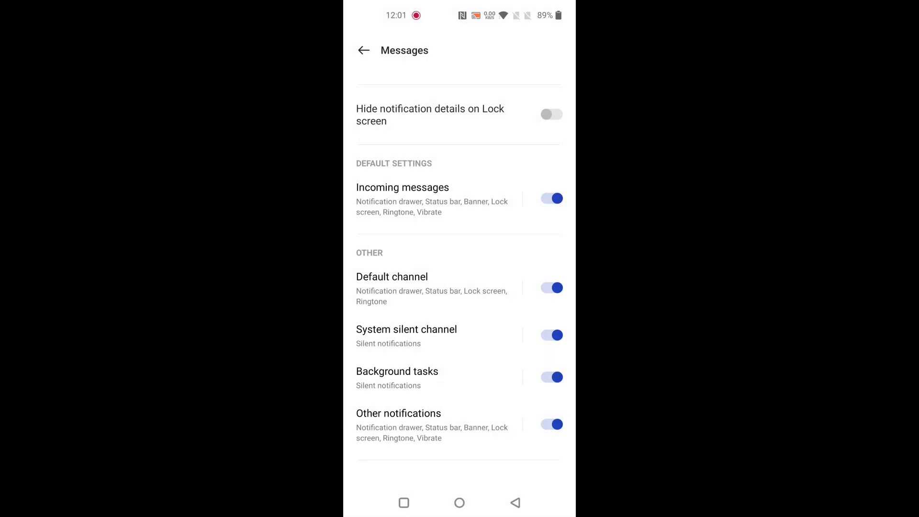